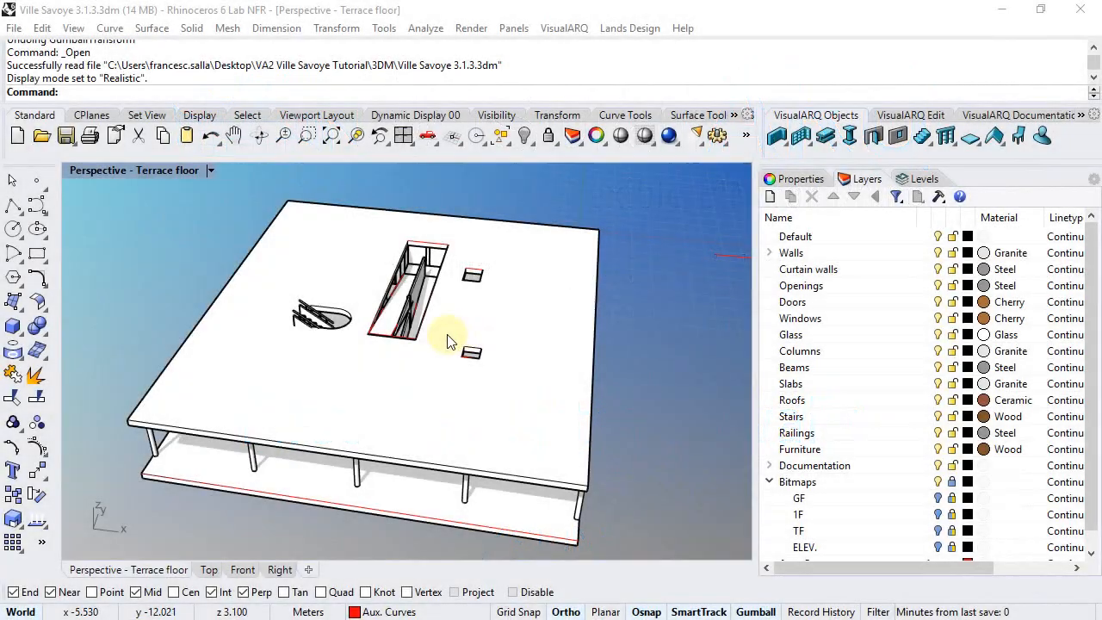
# Orbit the Perspective view flatter and show the Levels list (Terrace, First, Ground floor).
pyautogui.moveTo(447, 341); pyautogui.dragTo(387, 336)
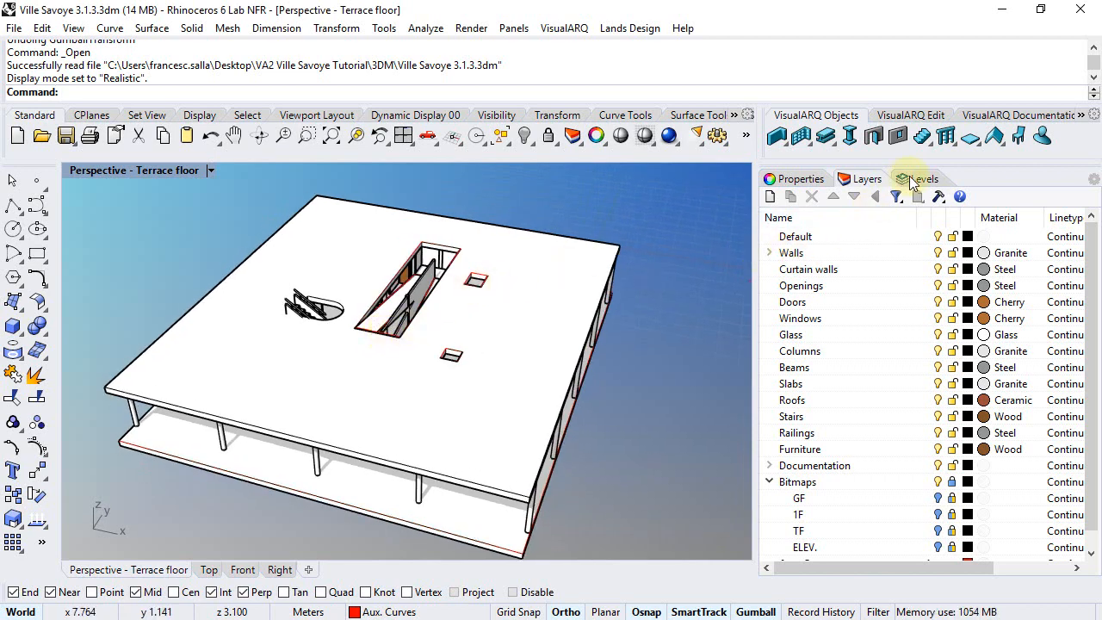
pyautogui.click(923, 177)
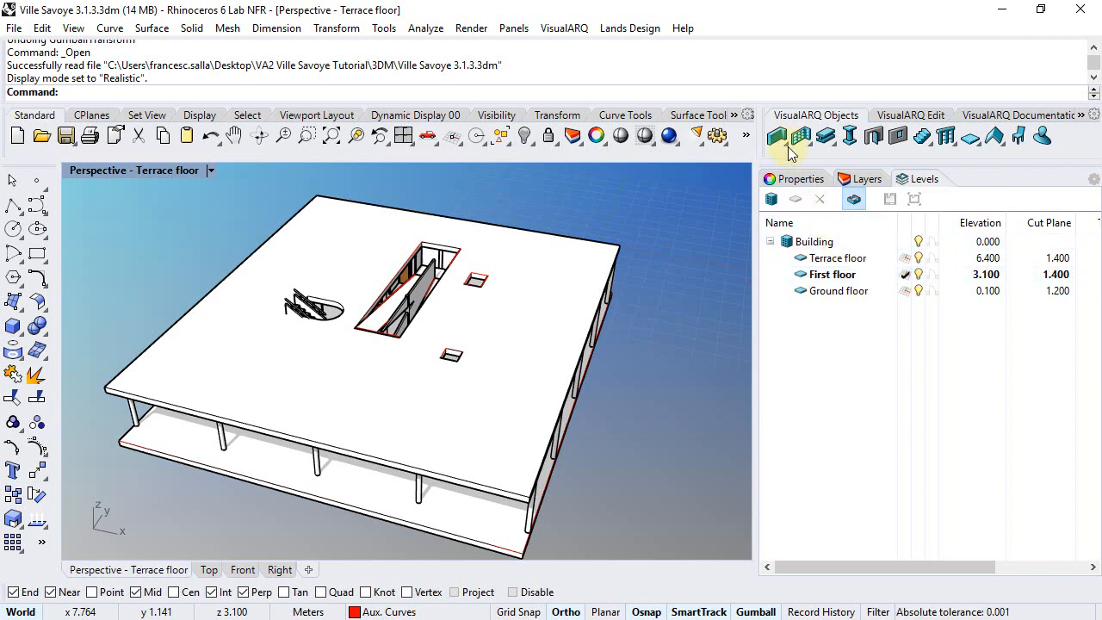
# Draw a closed loop of Exterior 200mm walls along the first-floor slab corners, closing with C.
pyautogui.click(776, 136)
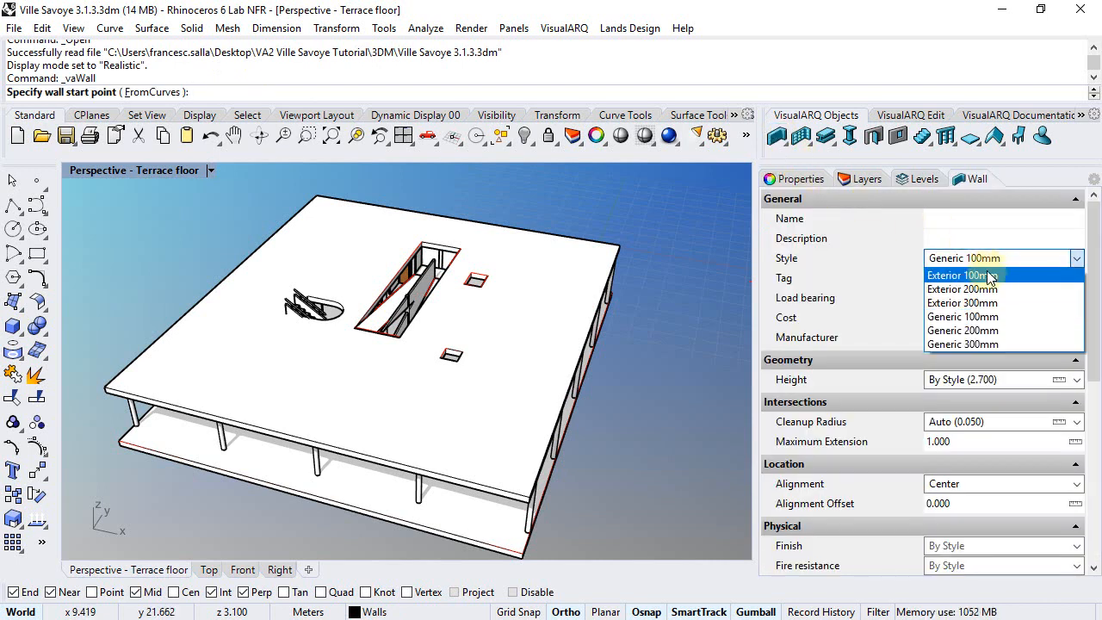
pyautogui.click(960, 289)
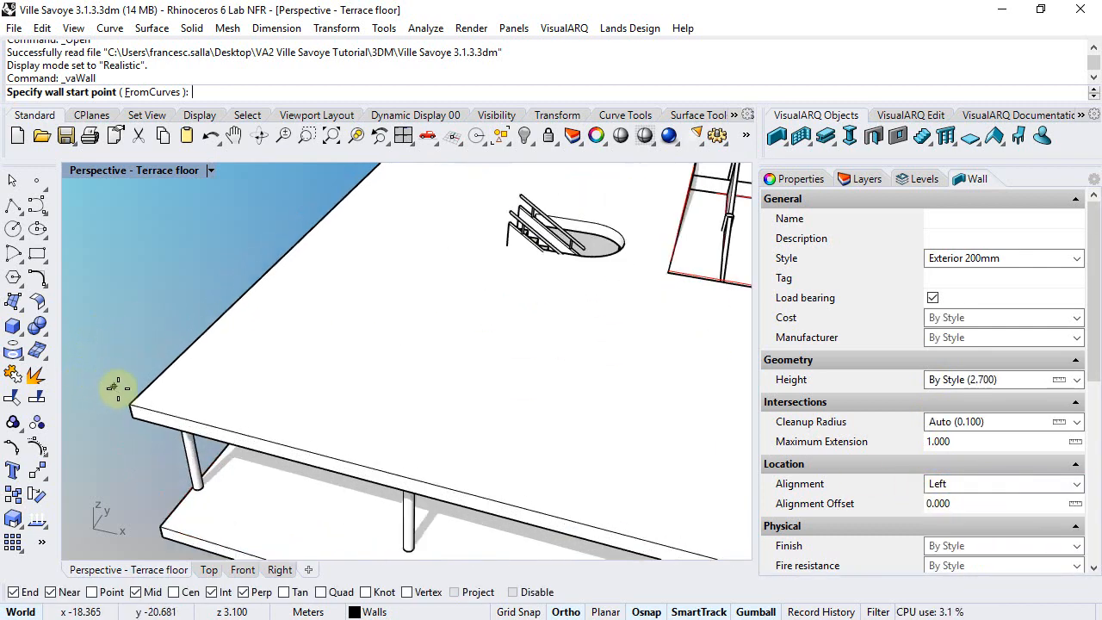
pyautogui.click(119, 388)
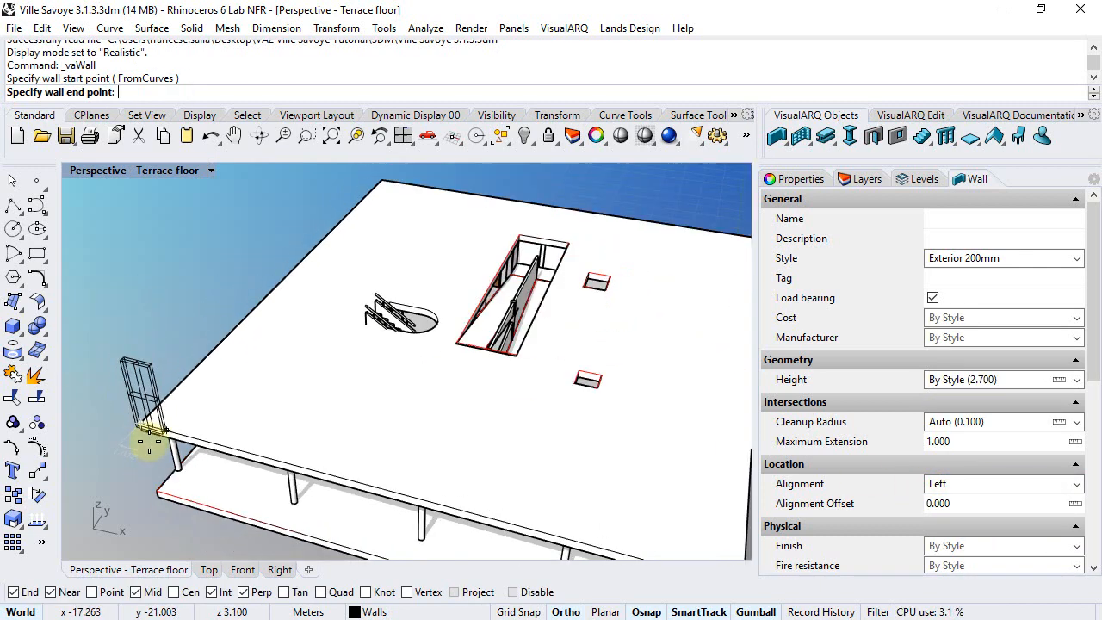
pyautogui.moveTo(344, 224)
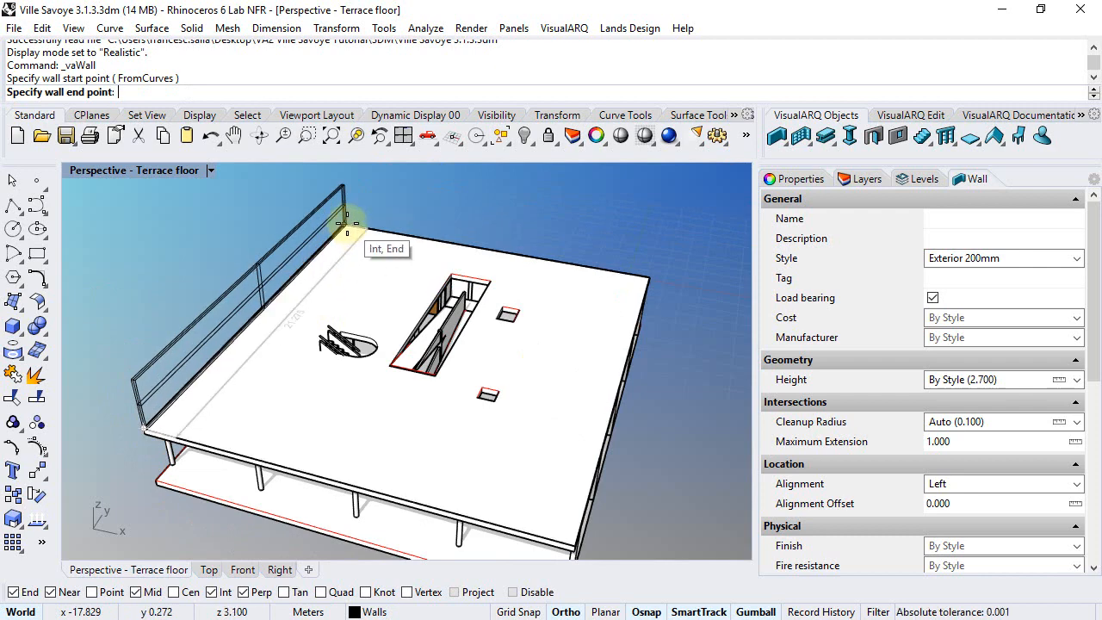
pyautogui.click(637, 318)
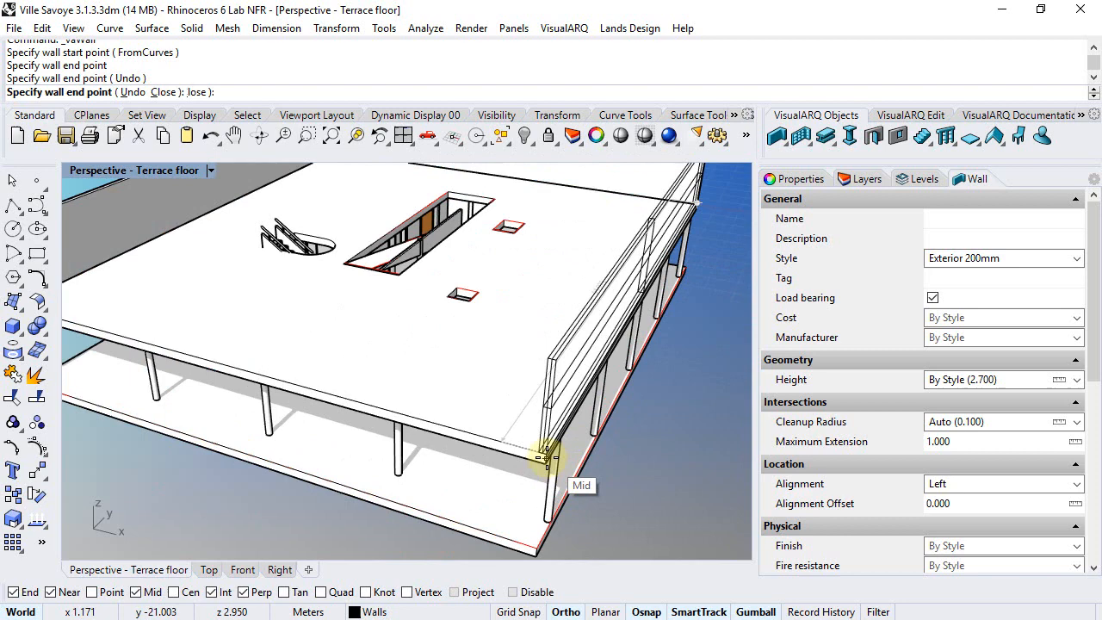
pyautogui.click(540, 451)
pyautogui.write('c')
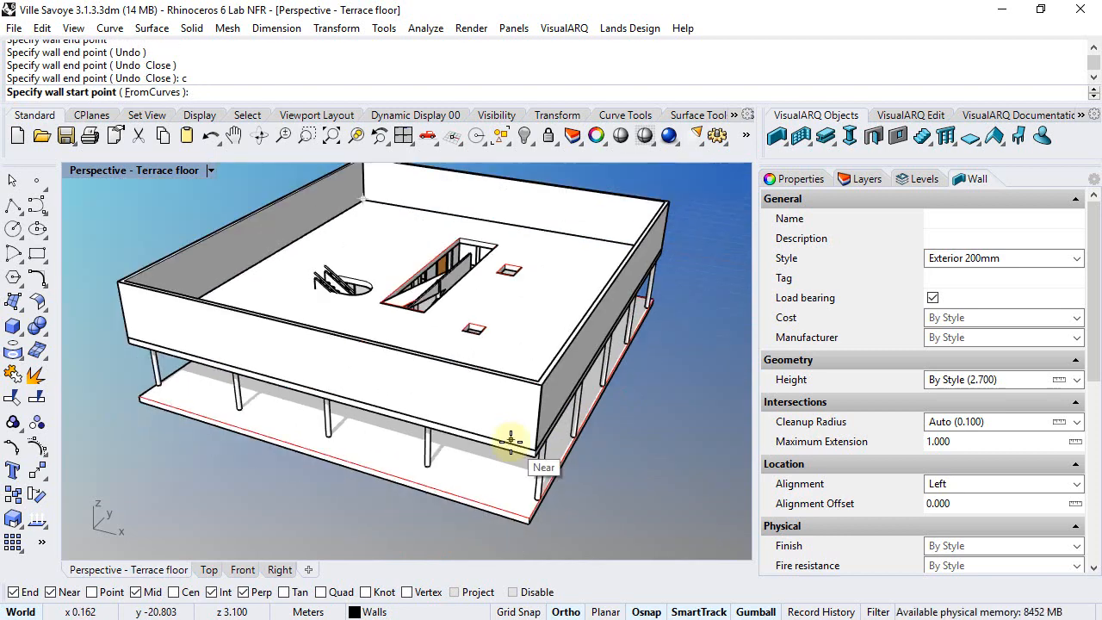
pyautogui.click(919, 178)
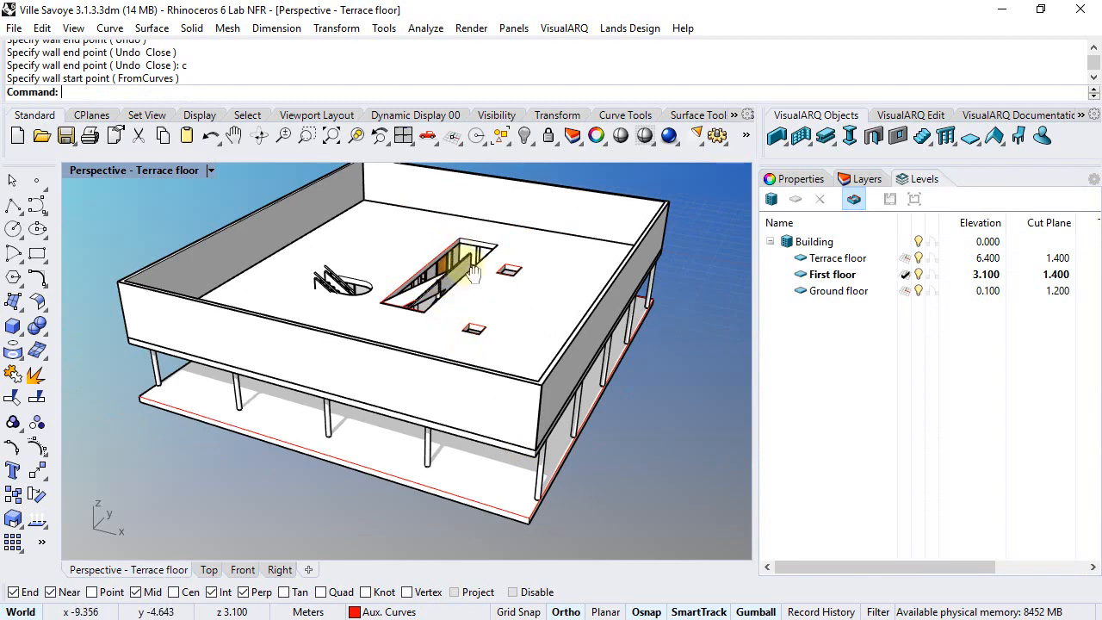
# Zoom in on the four new exterior walls to select them.
pyautogui.moveTo(472, 273); pyautogui.dragTo(265, 343)
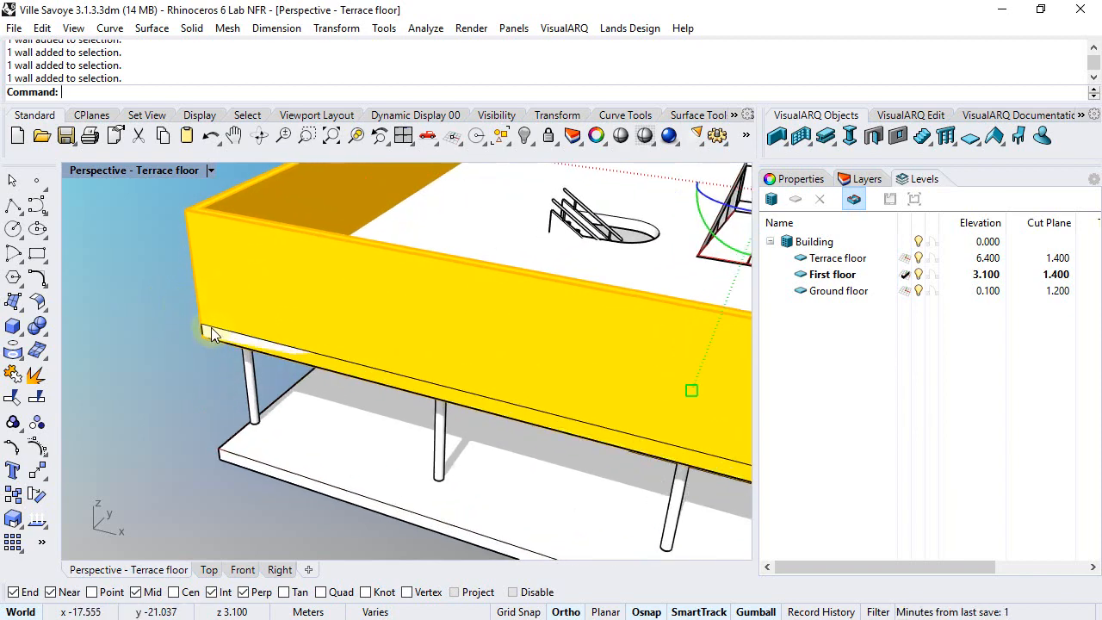
pyautogui.moveTo(233, 348)
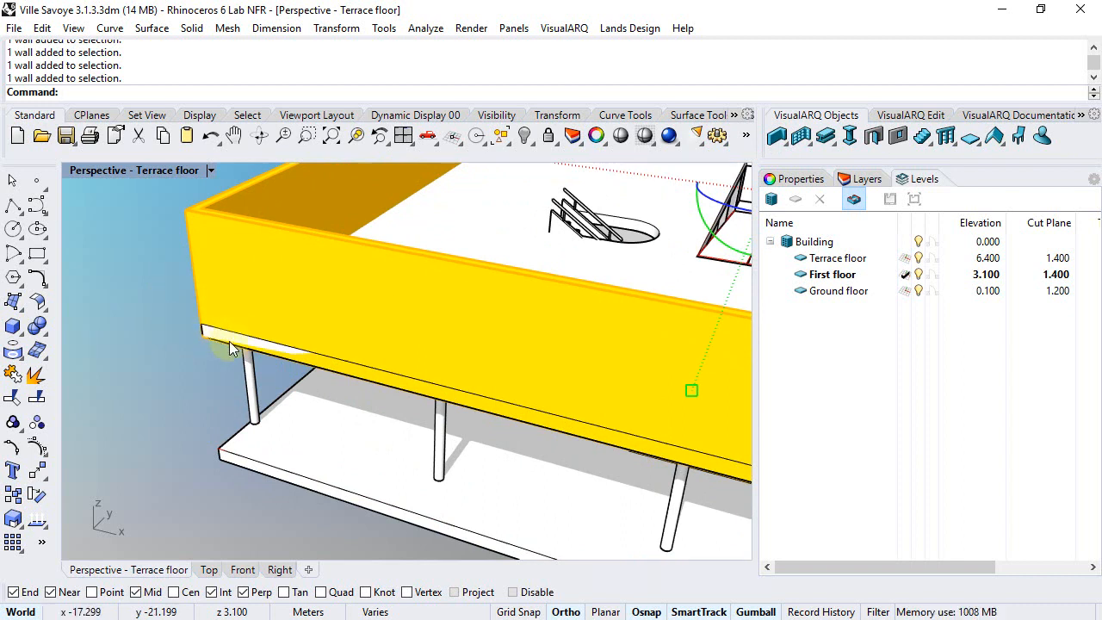
pyautogui.moveTo(210, 335)
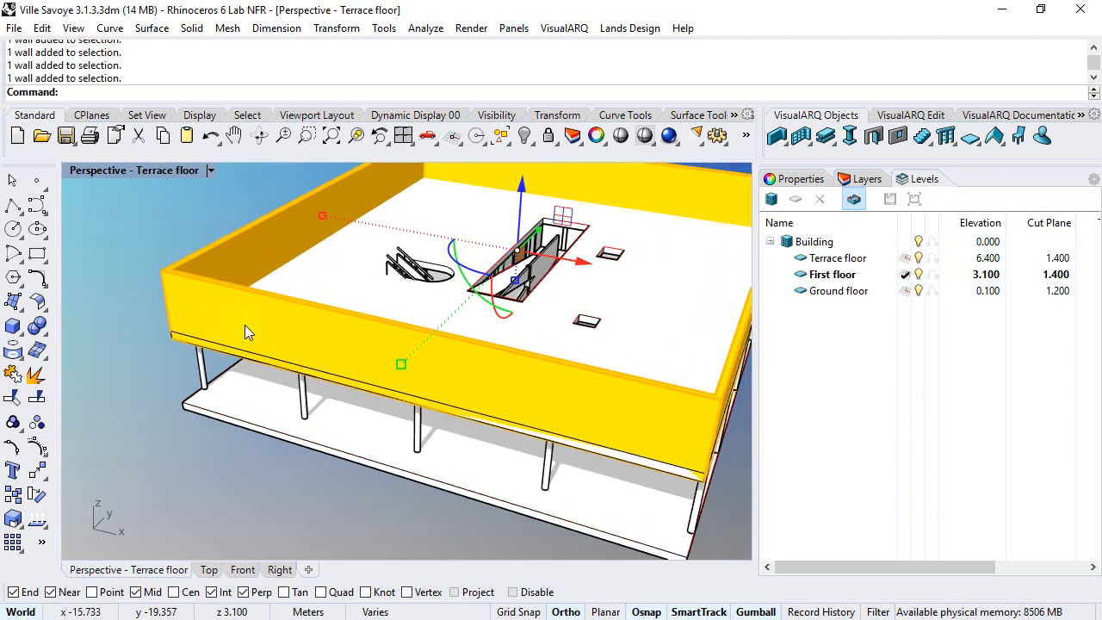
pyautogui.moveTo(217, 335)
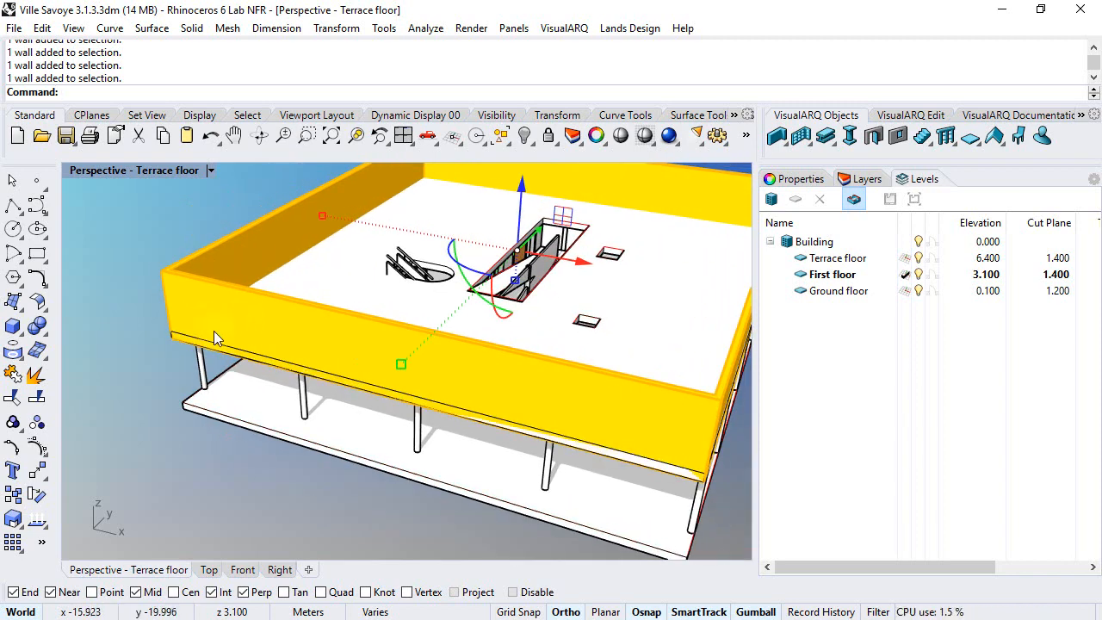
pyautogui.moveTo(209, 324)
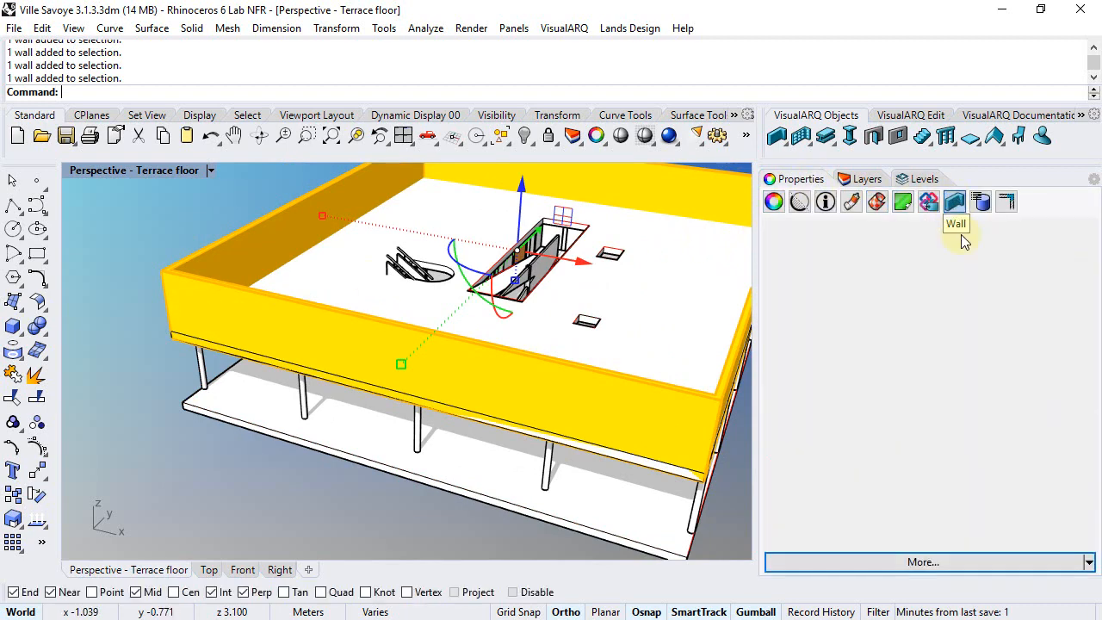
# Show the walls' properties and scroll to Geometry and Location (0.200 m thick, 2.700 m high).
pyautogui.click(953, 200)
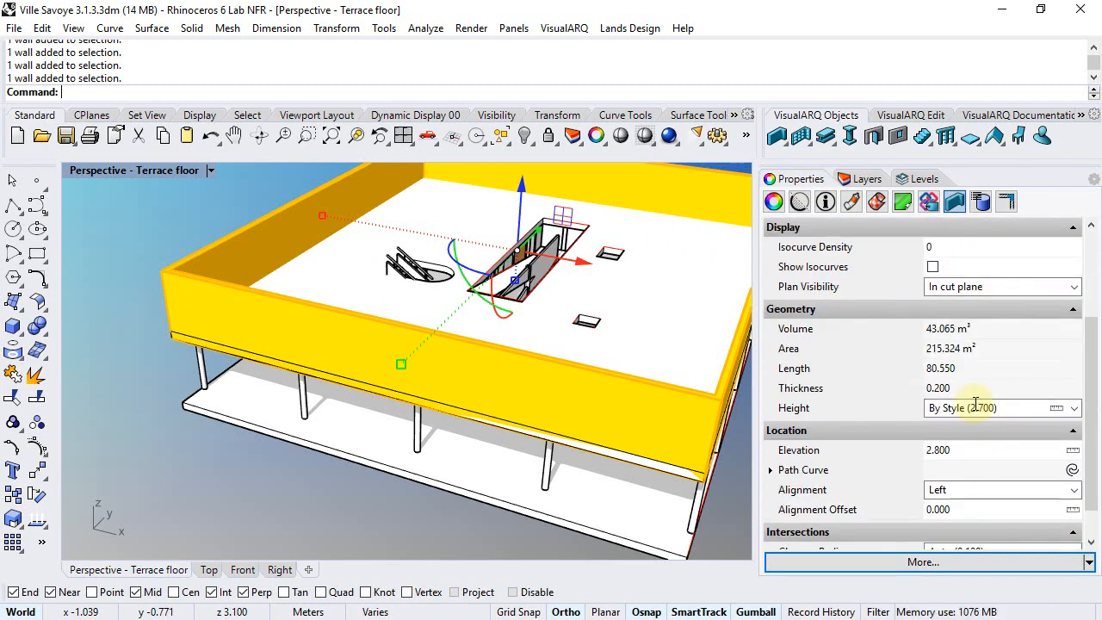
pyautogui.scroll(-3)
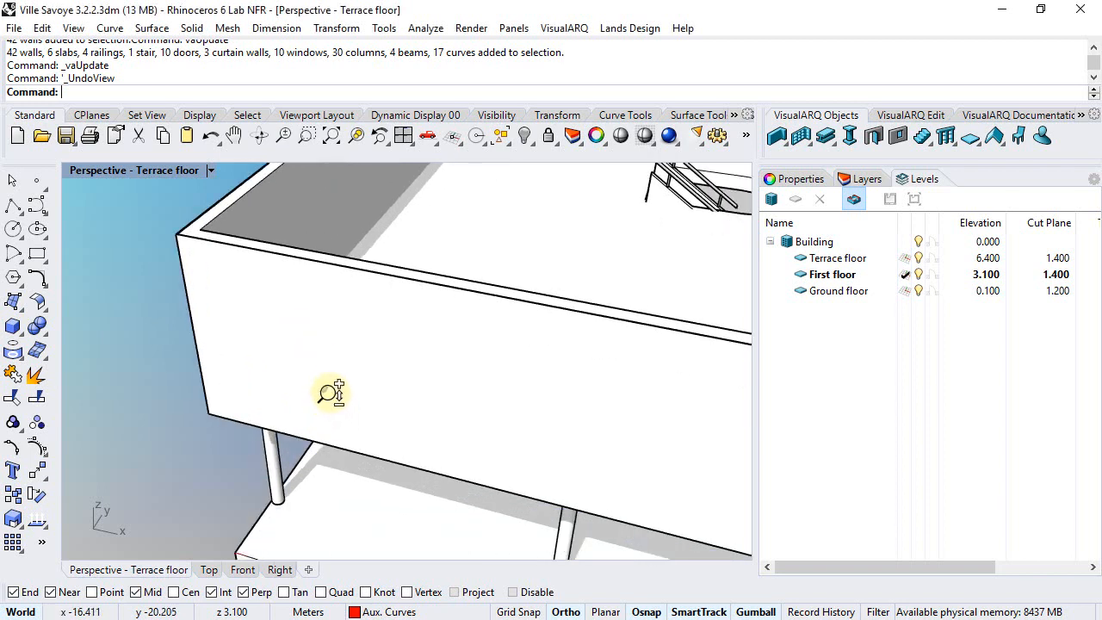
pyautogui.moveTo(330, 392); pyautogui.dragTo(207, 360)
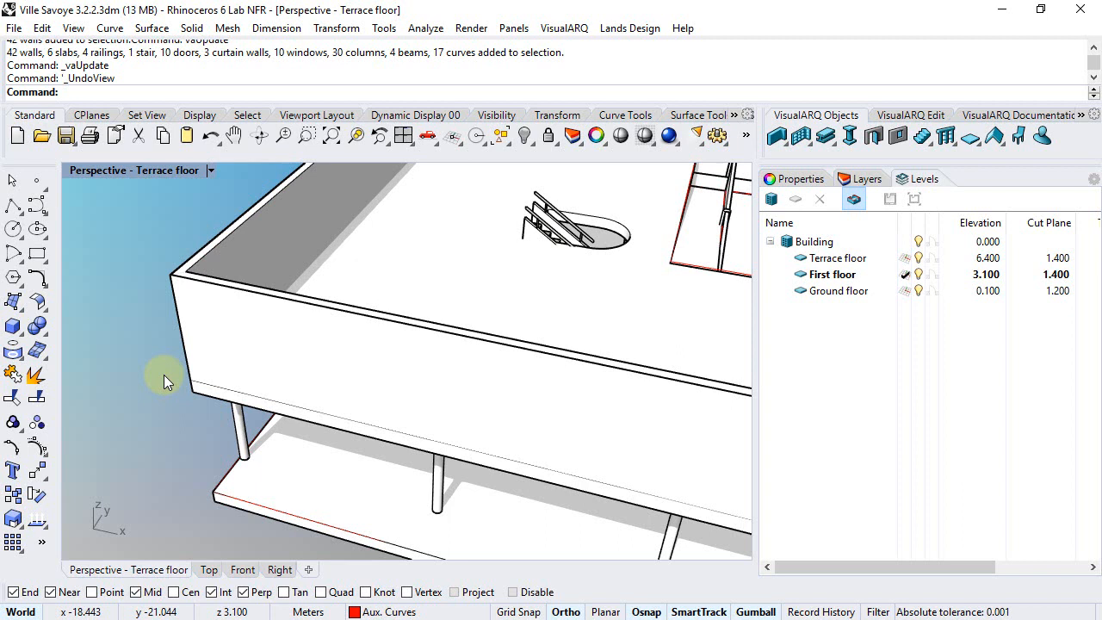
pyautogui.moveTo(231, 403)
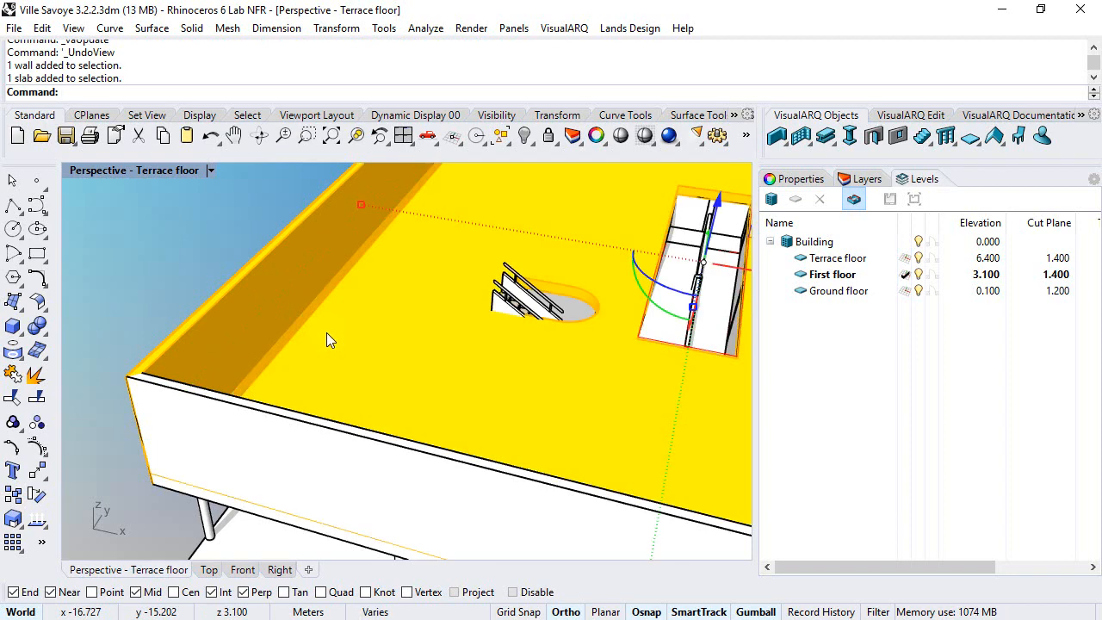
pyautogui.moveTo(286, 361)
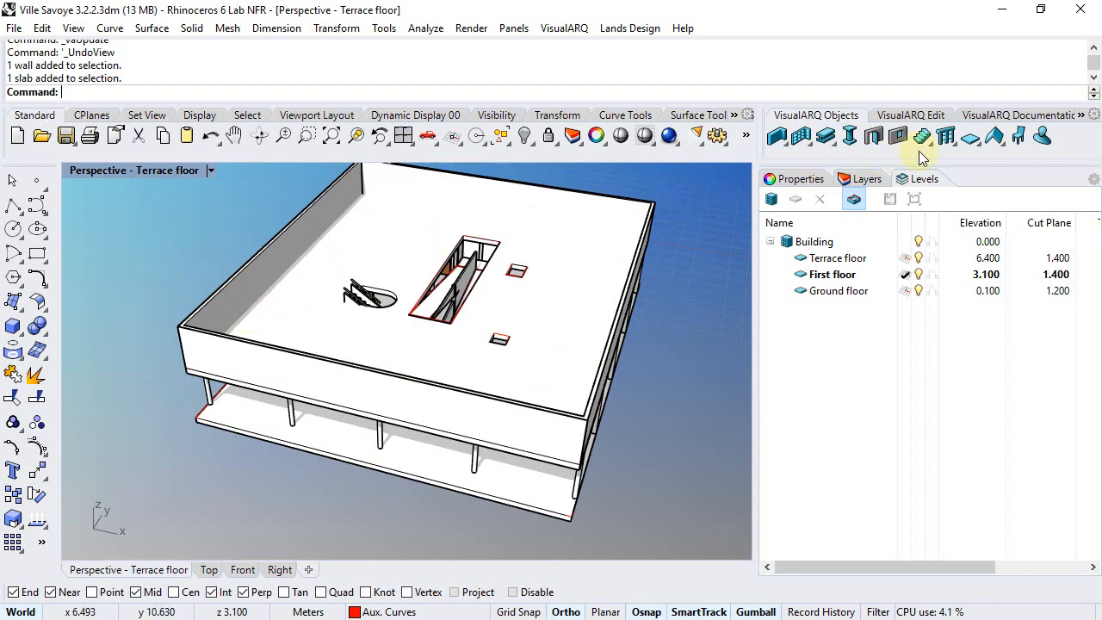
# Start a new VisualARQ section with the Arrow section style.
pyautogui.click(909, 114)
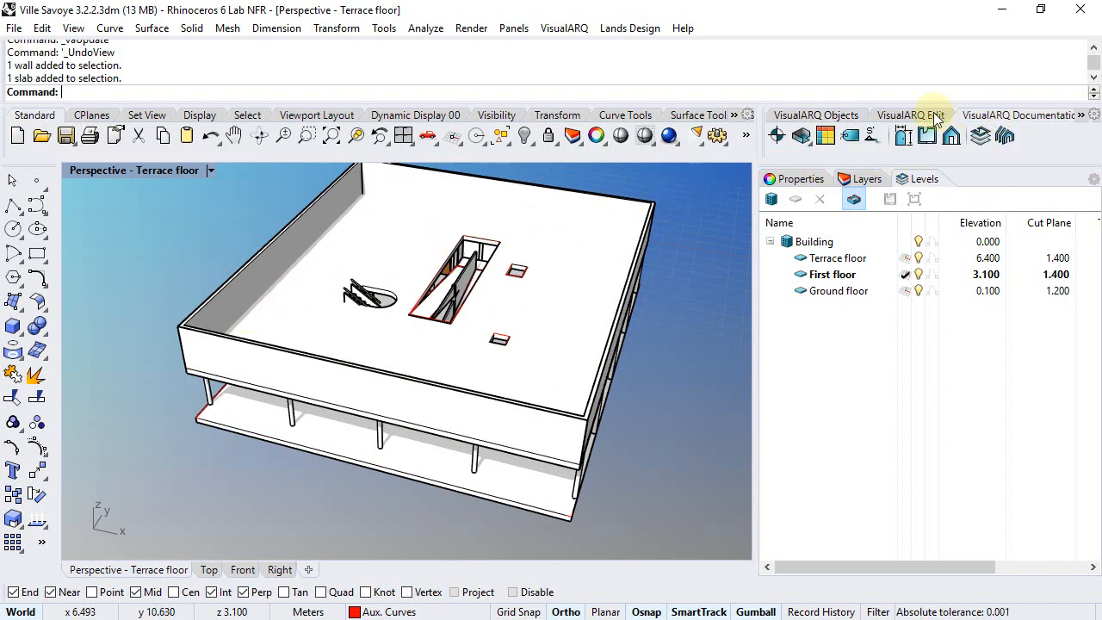
pyautogui.click(872, 134)
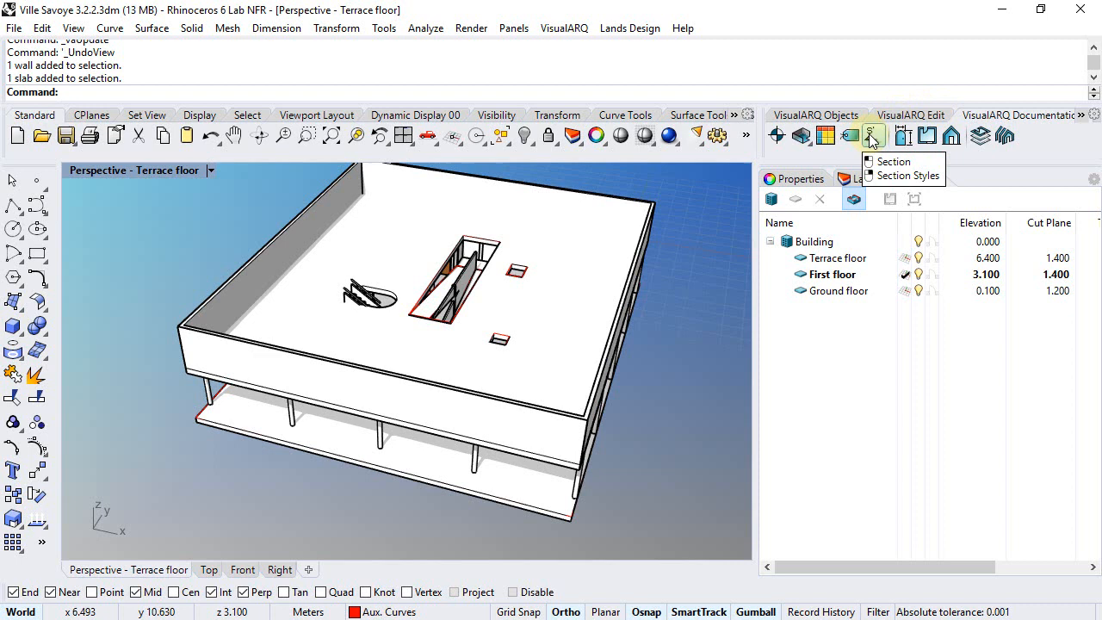
pyautogui.click(895, 162)
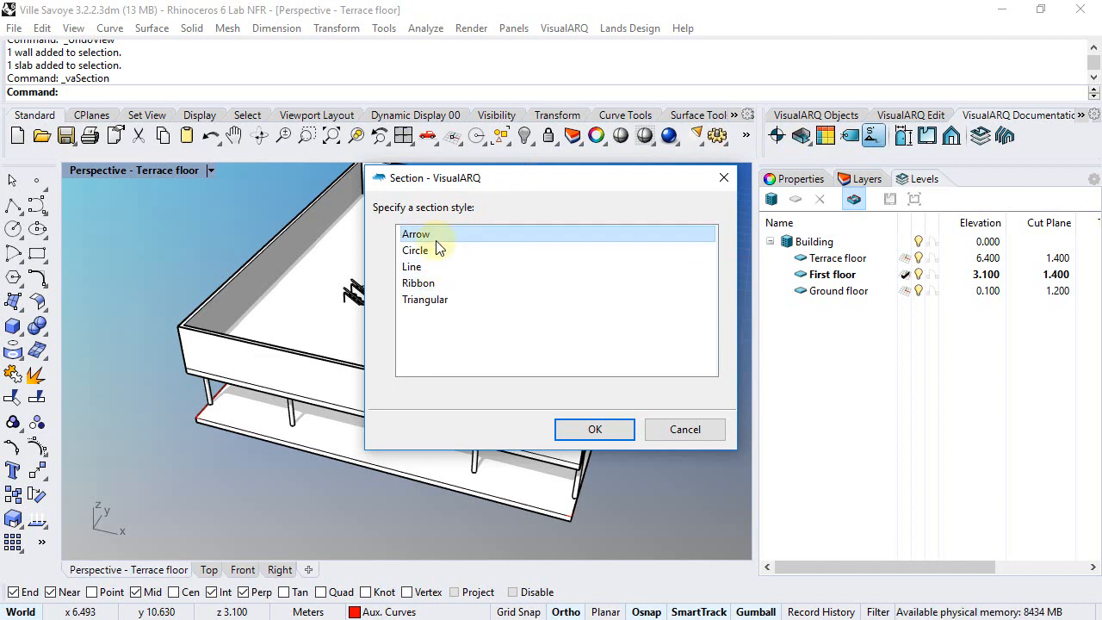
pyautogui.moveTo(448, 244)
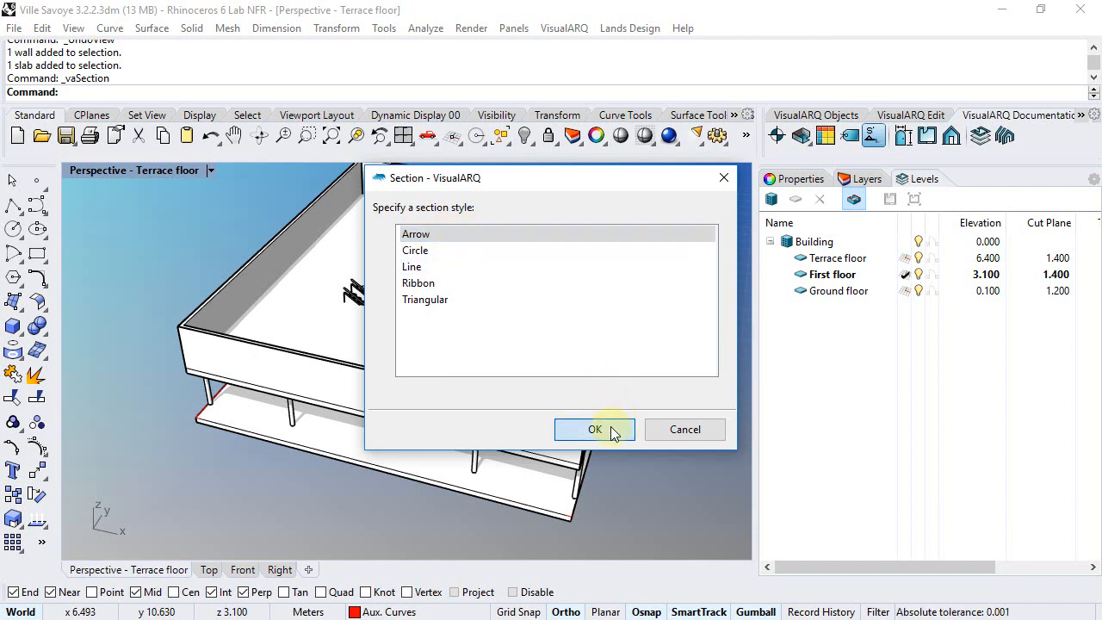
pyautogui.click(594, 429)
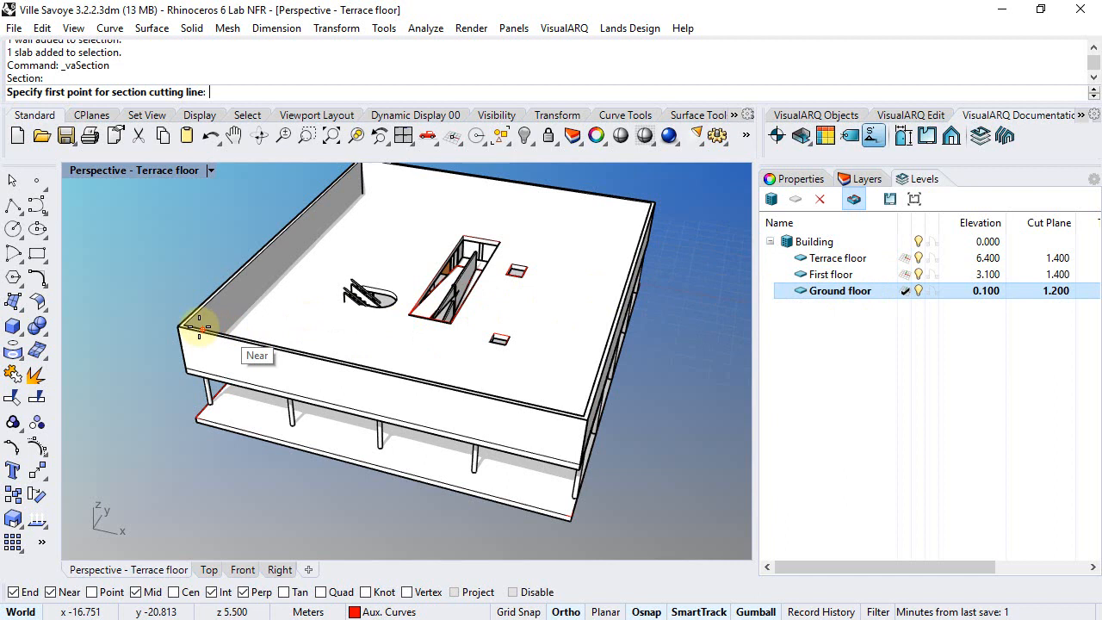
# Place the cutting line across the villa, set its depth, and label it s1.
pyautogui.click(179, 299)
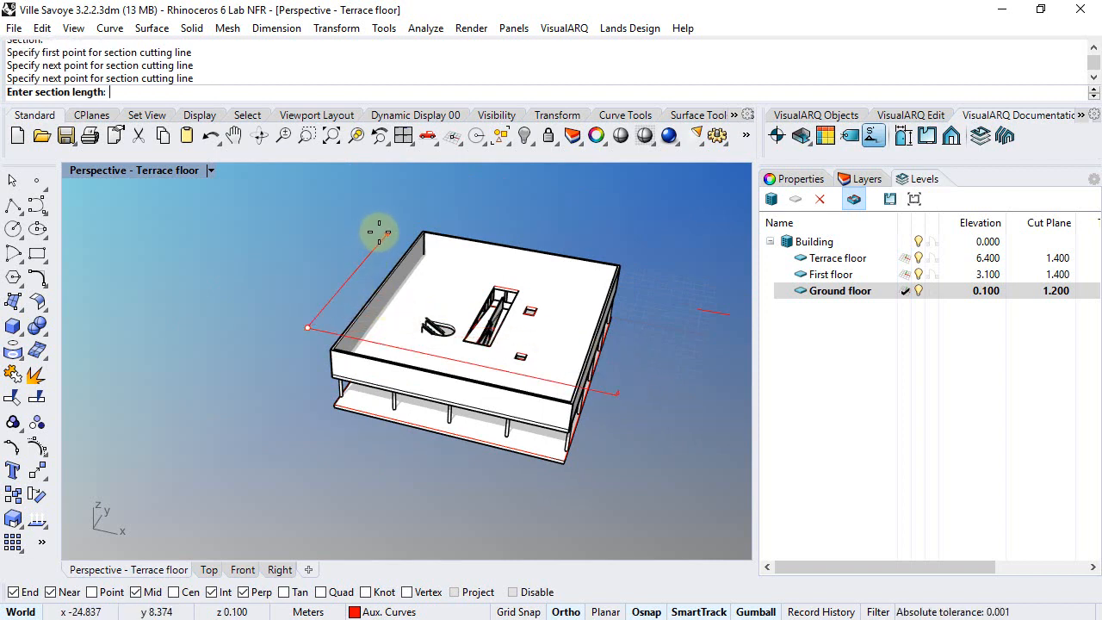
pyautogui.moveTo(374, 240)
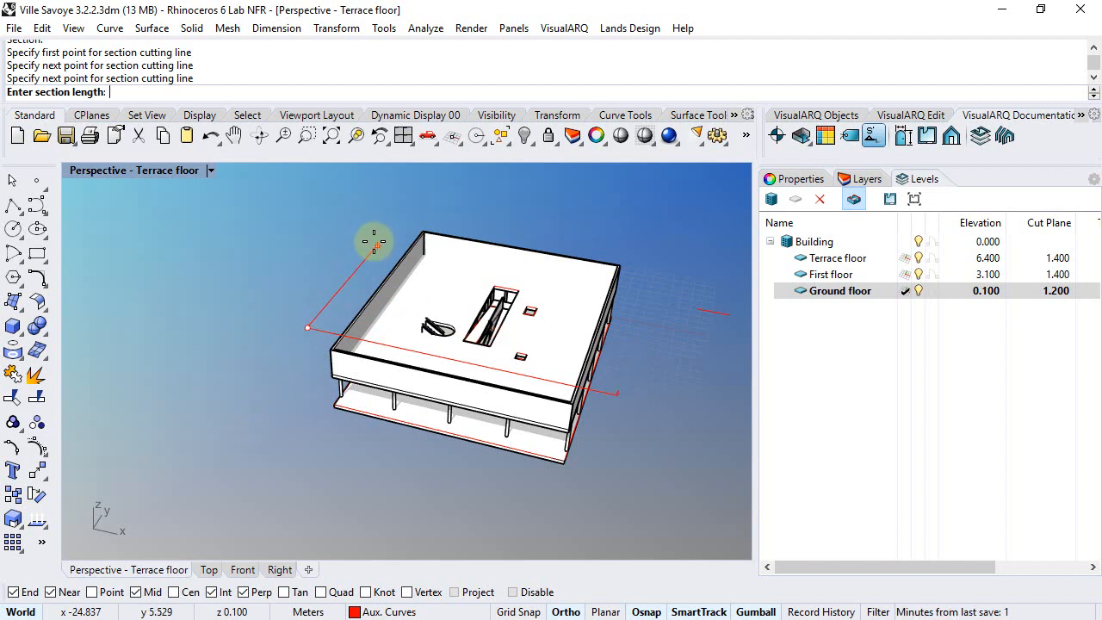
pyautogui.click(375, 243)
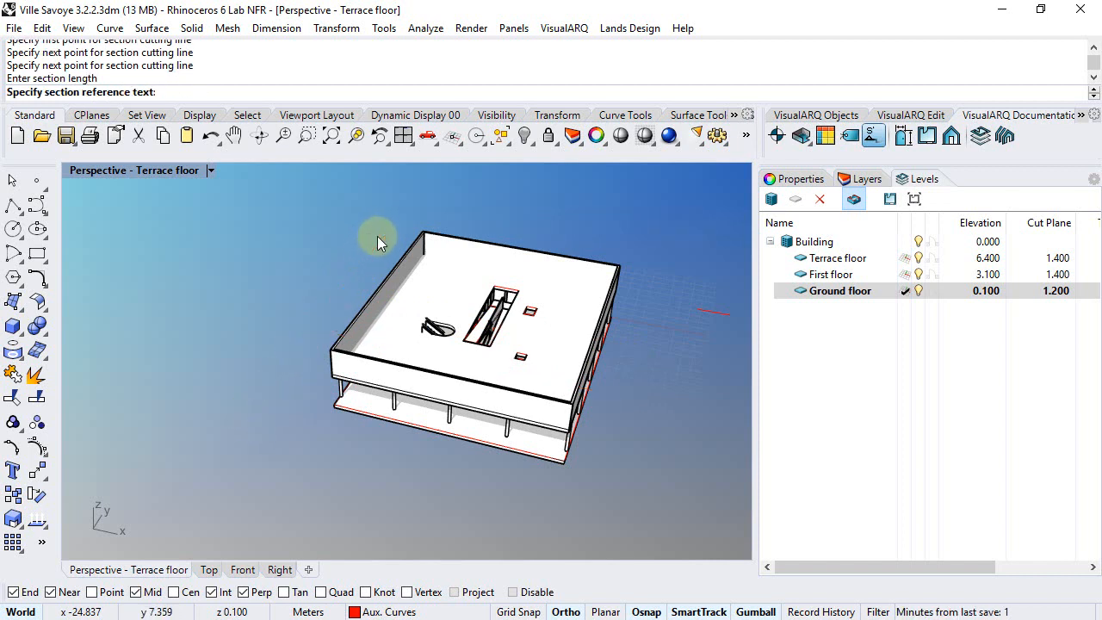
pyautogui.write('s1')
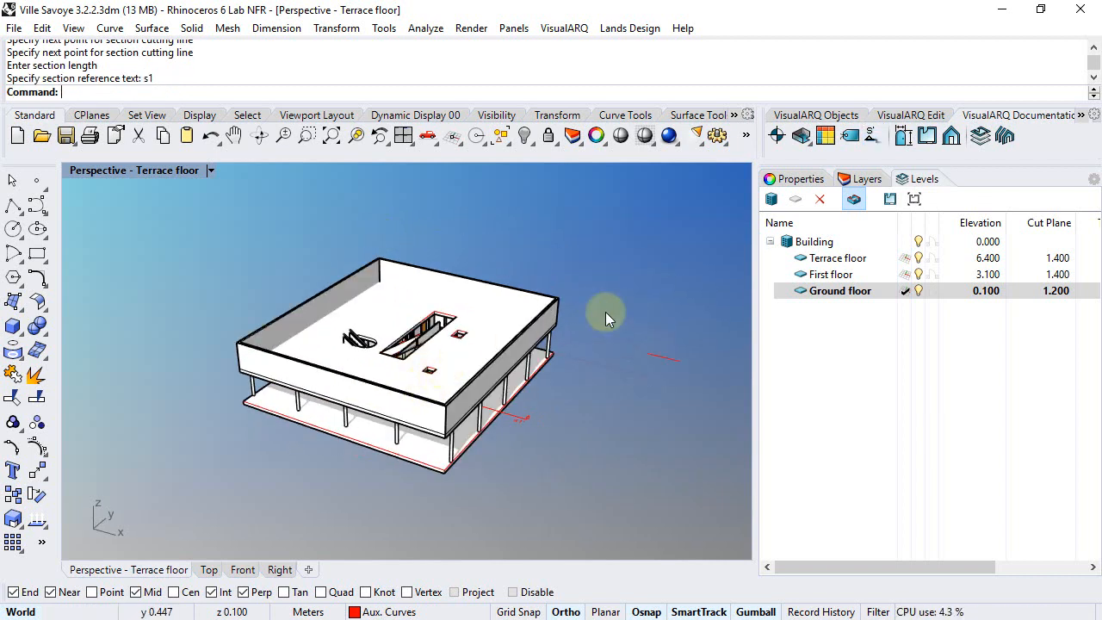
pyautogui.moveTo(1006, 136)
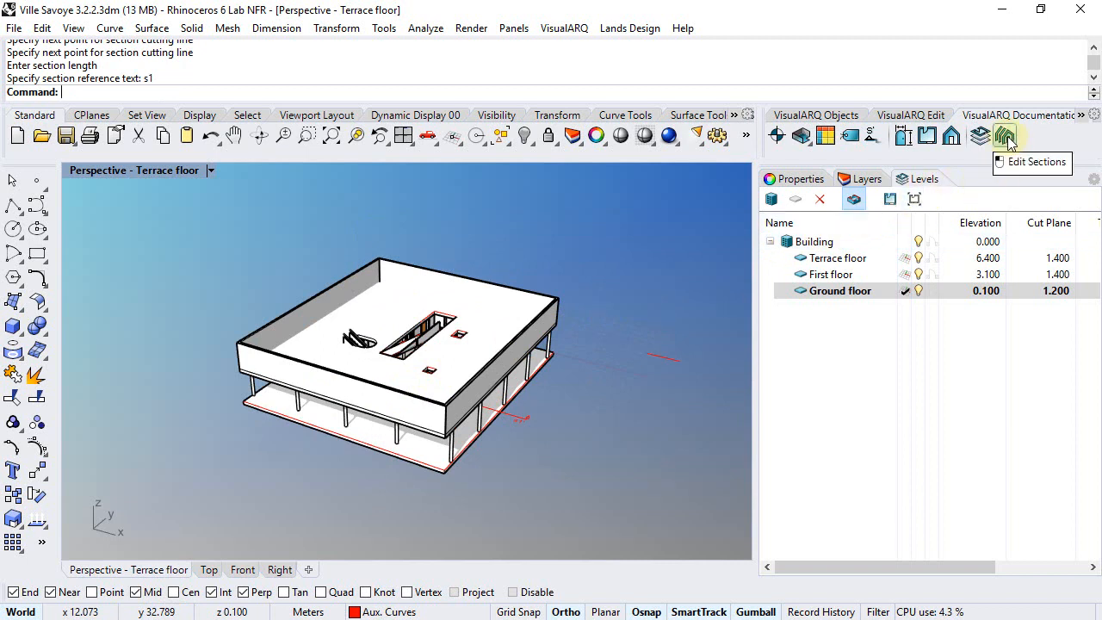
# Activate section s1 from Edit Sections and drag its cutting line to a new position.
pyautogui.click(1005, 136)
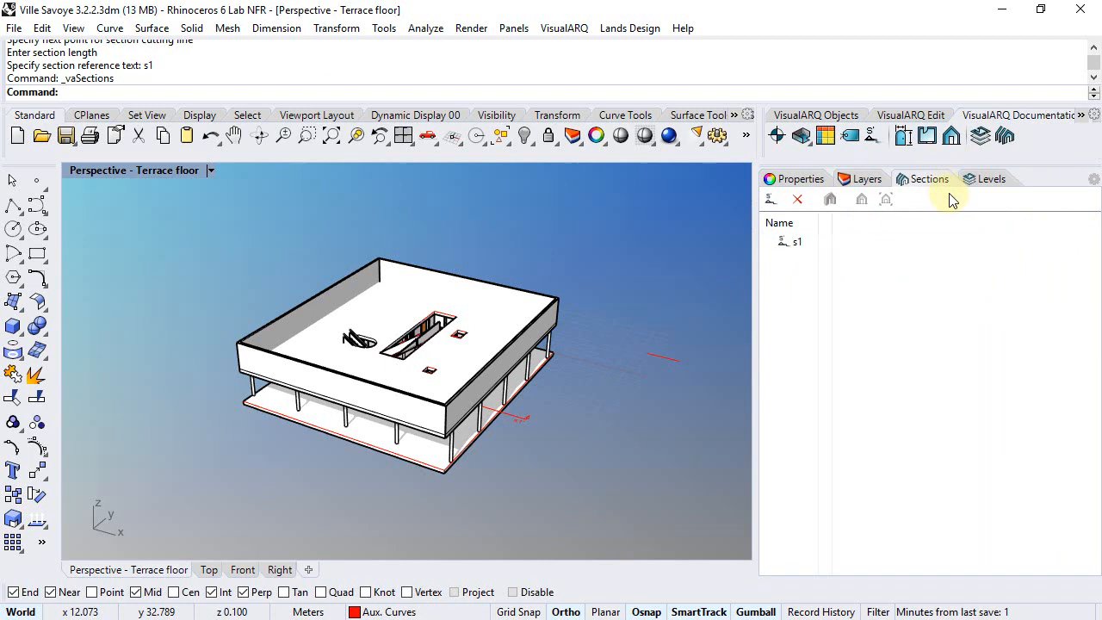
pyautogui.click(830, 200)
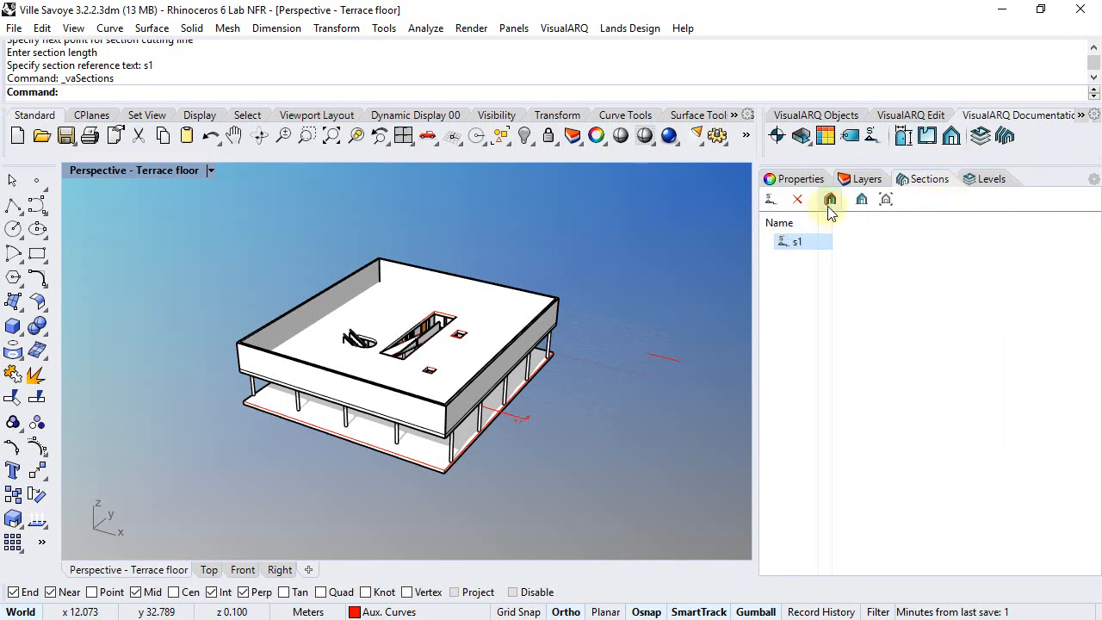
pyautogui.click(830, 200)
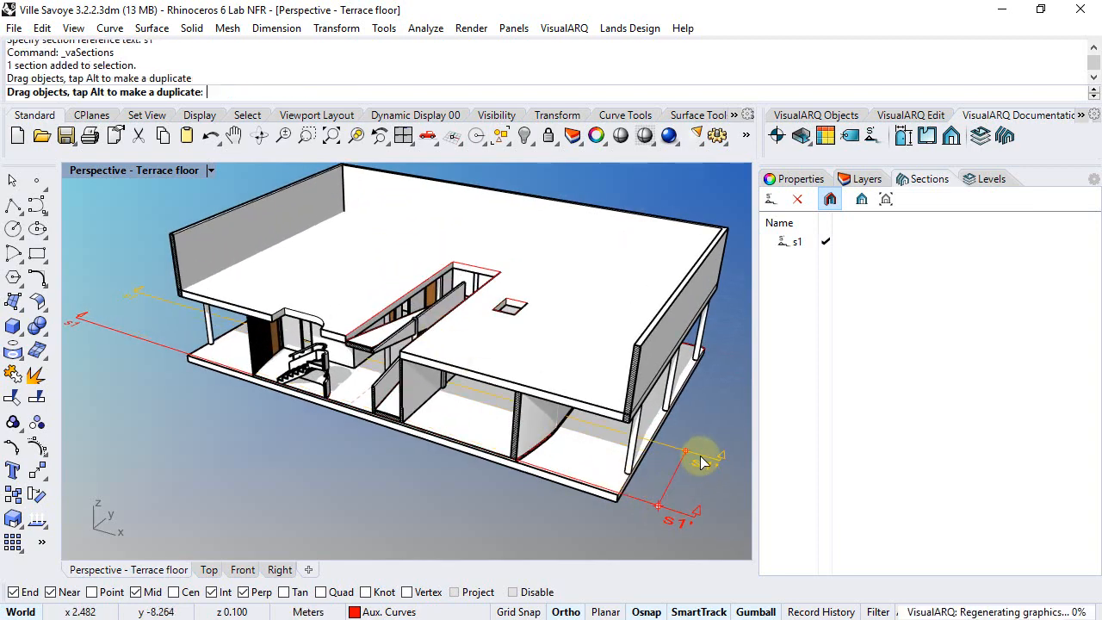
pyautogui.moveTo(688, 451); pyautogui.dragTo(672, 516)
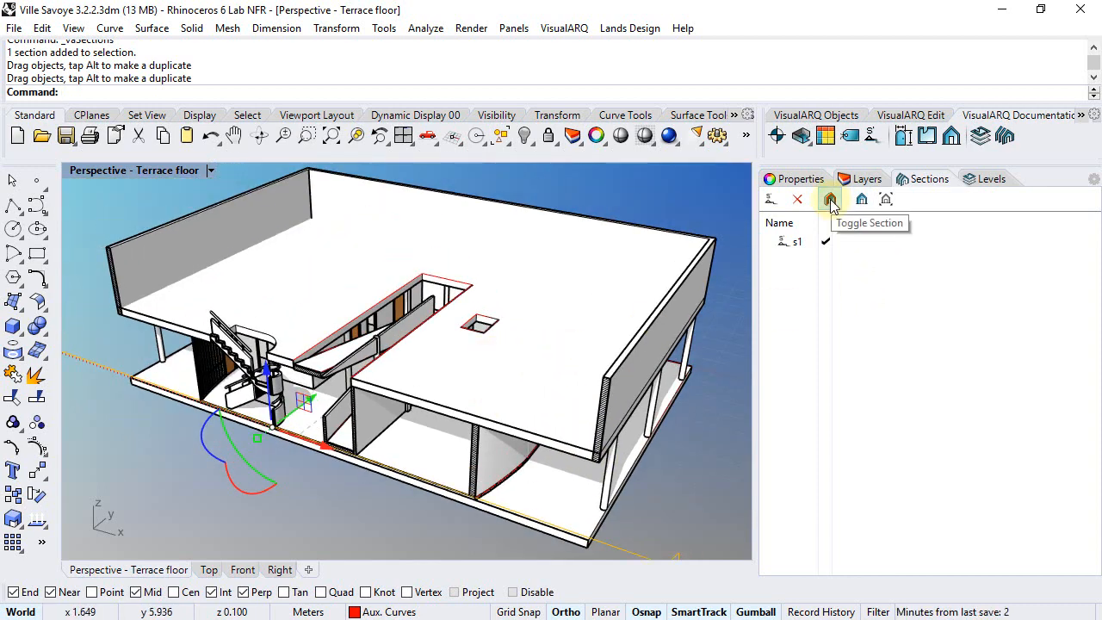
# Turn the section off and extend the exterior walls downward using the slab as boundary.
pyautogui.click(832, 200)
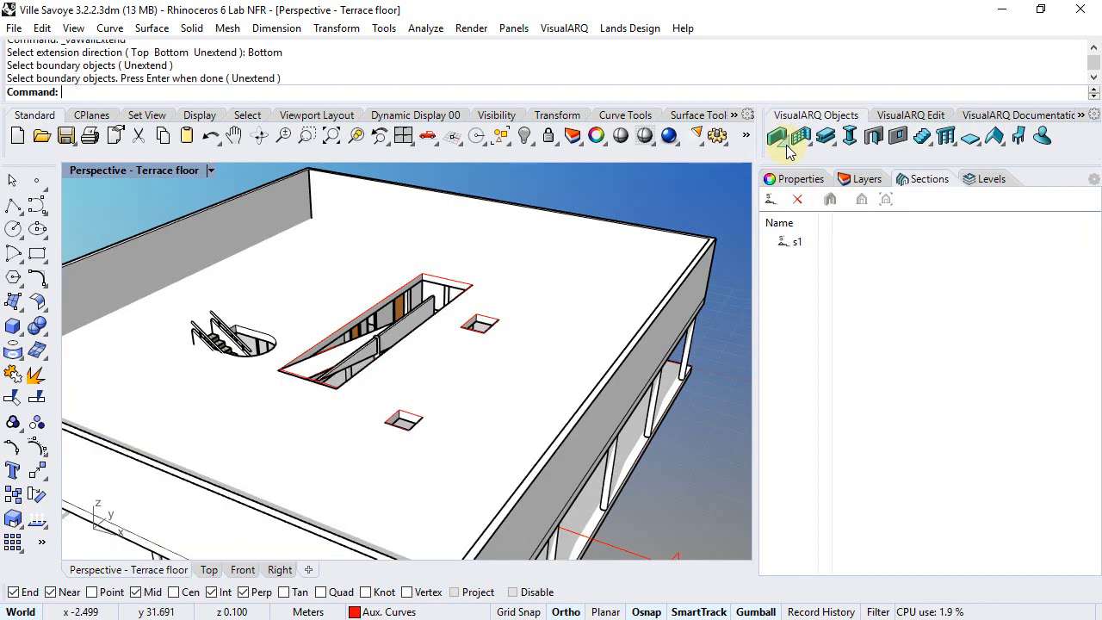
pyautogui.click(779, 136)
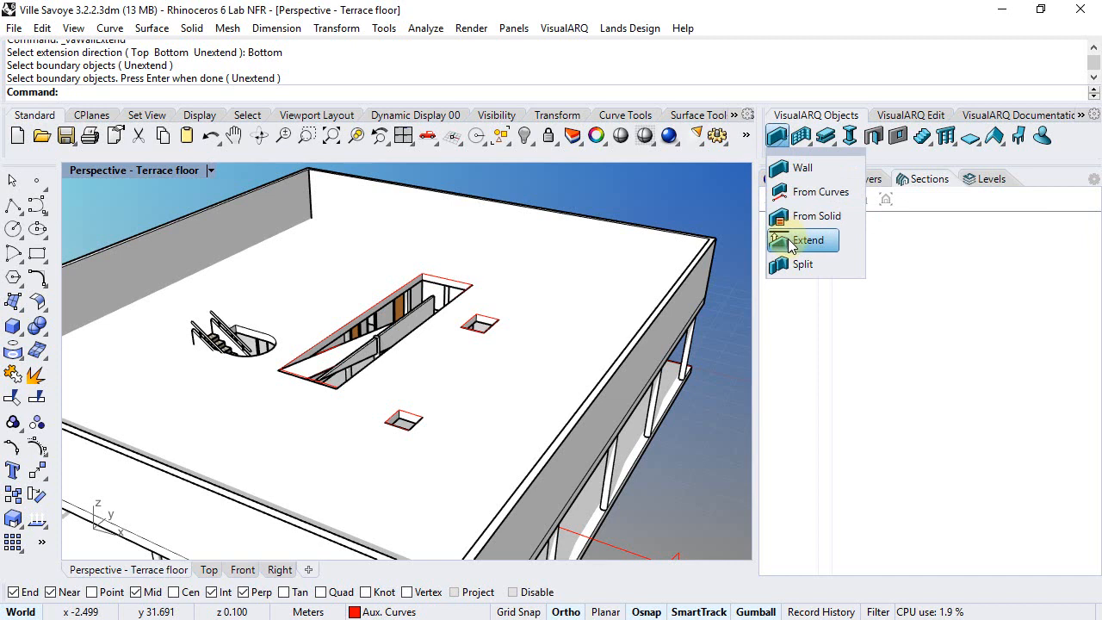
pyautogui.click(802, 239)
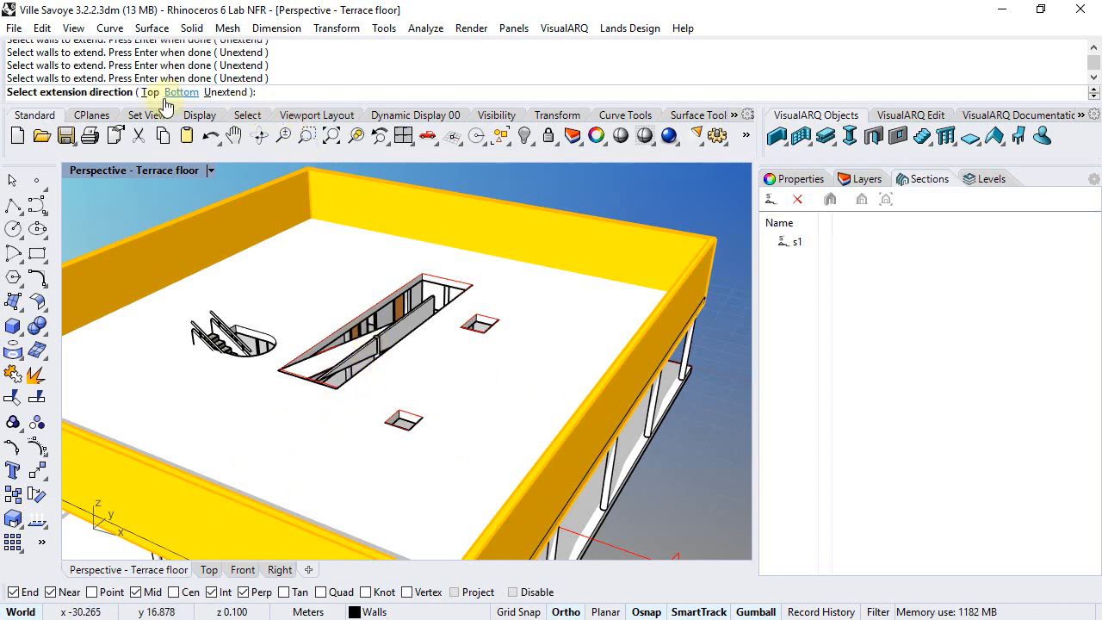
pyautogui.click(172, 93)
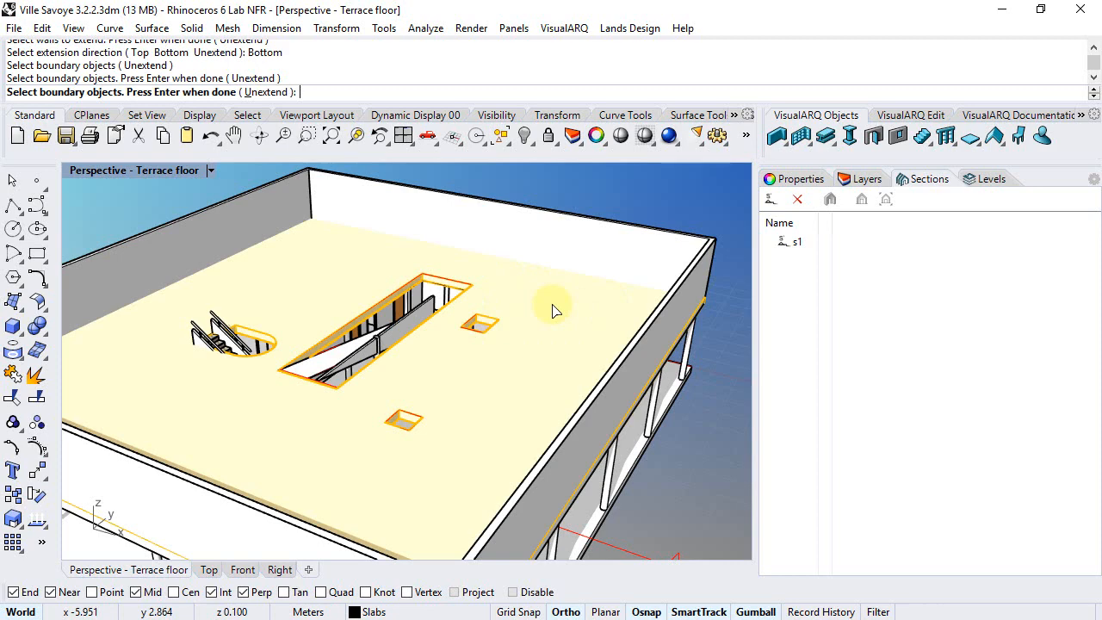
pyautogui.click(796, 242)
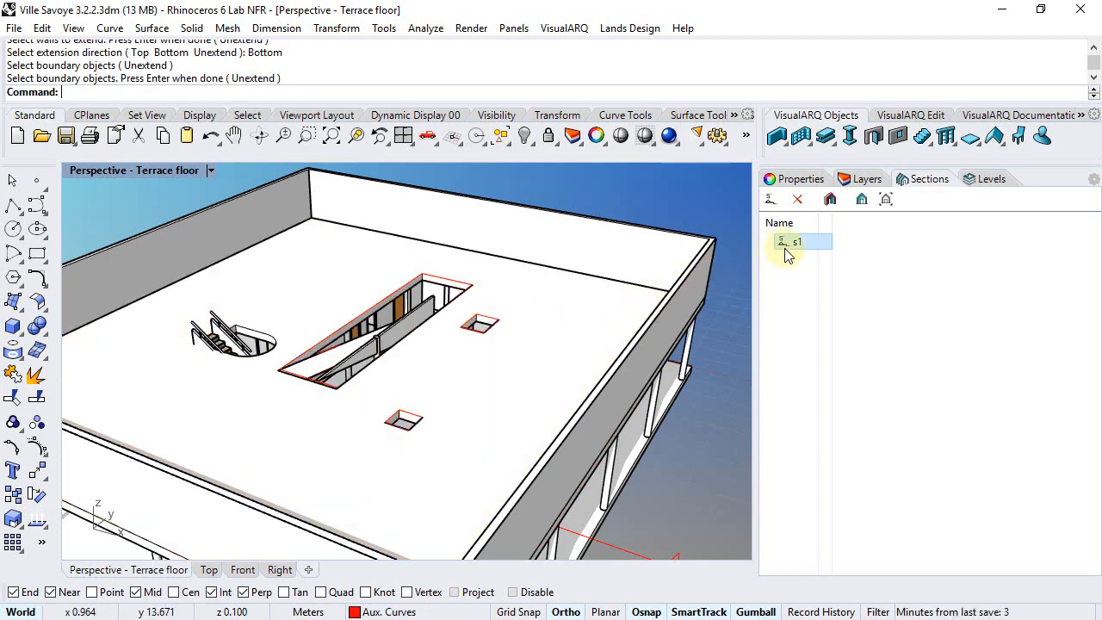
# Switch the s1 cut back on to check the extended wall meeting the slab.
pyautogui.click(830, 200)
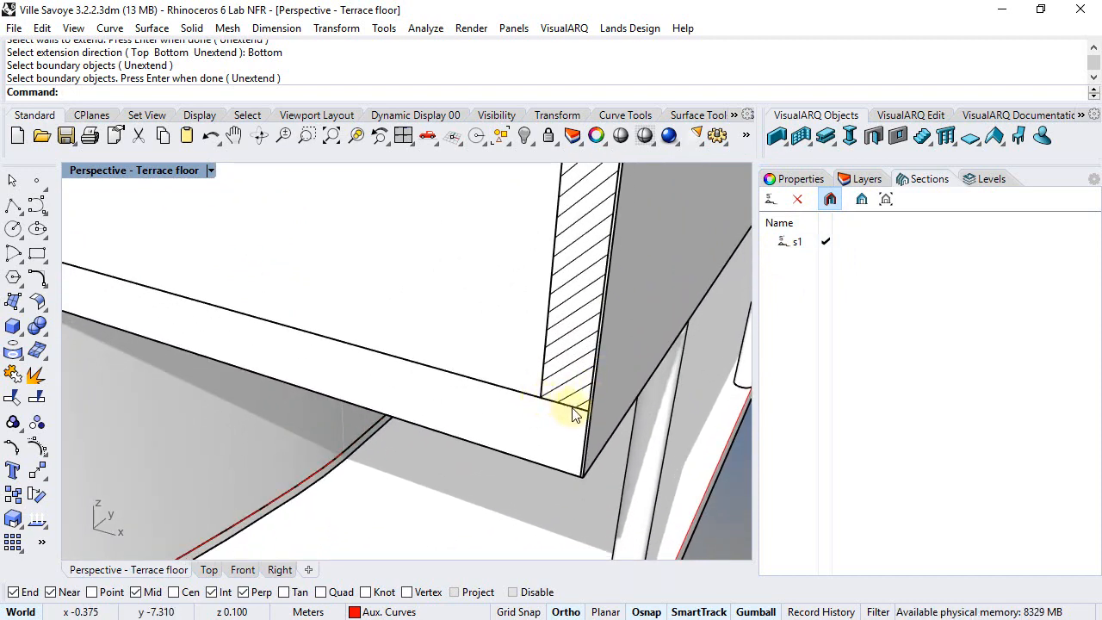
pyautogui.moveTo(582, 361)
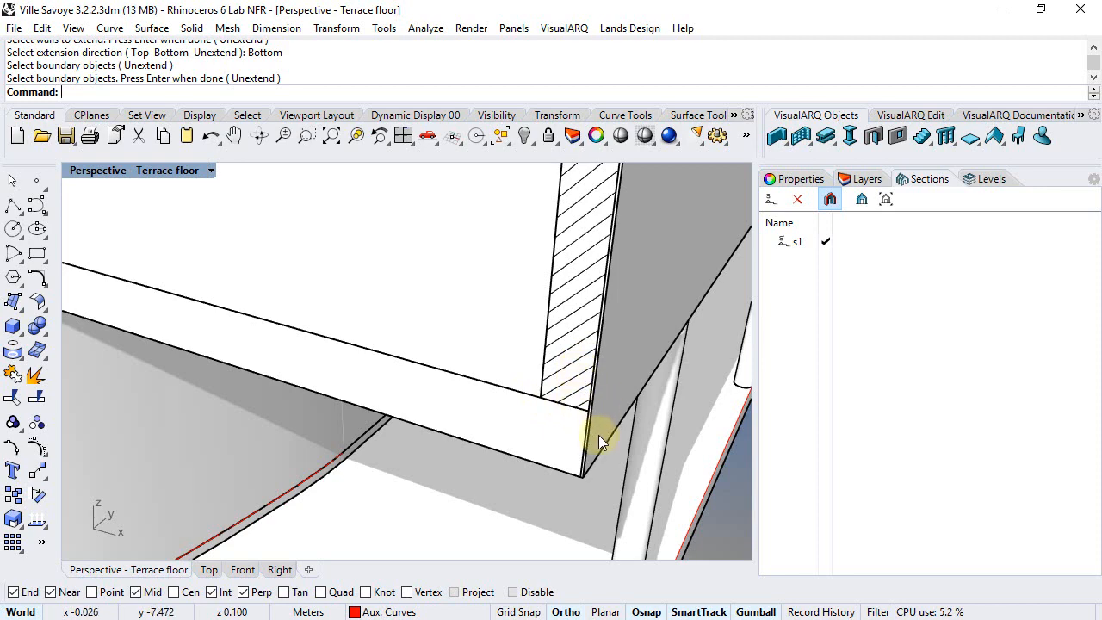
pyautogui.moveTo(599, 446)
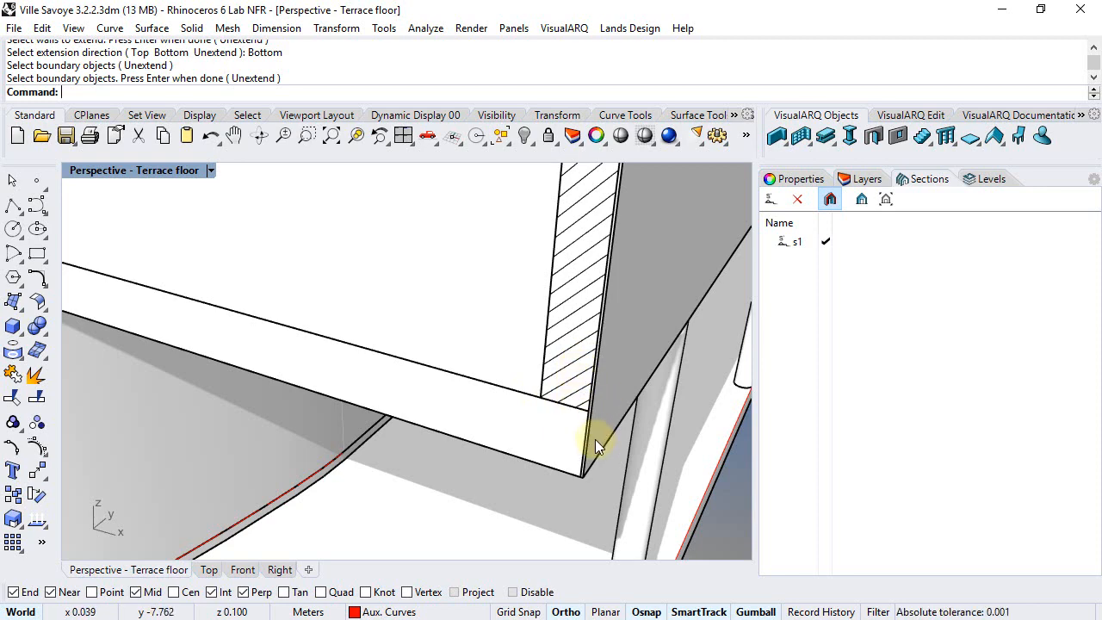